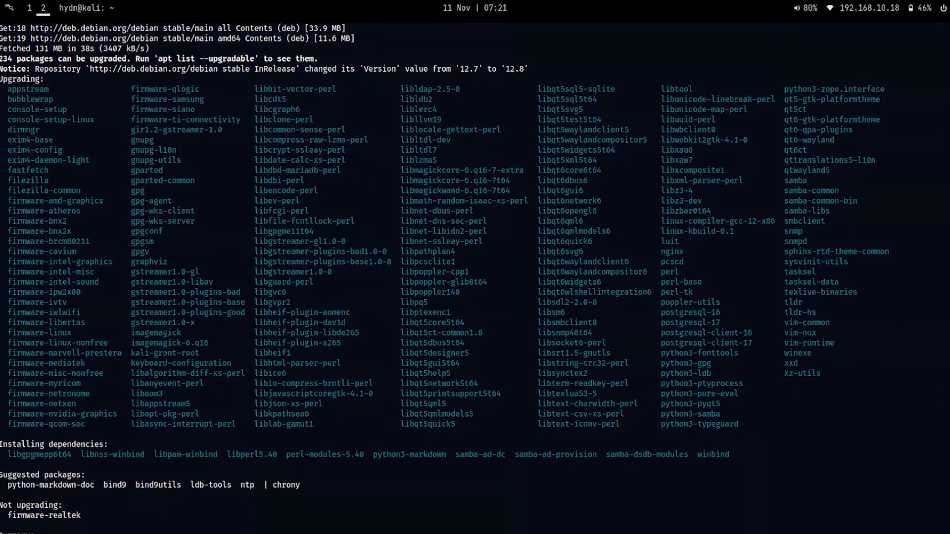
Scroll through the package list printed by sudo apt upgrade.
scroll("down", 3)
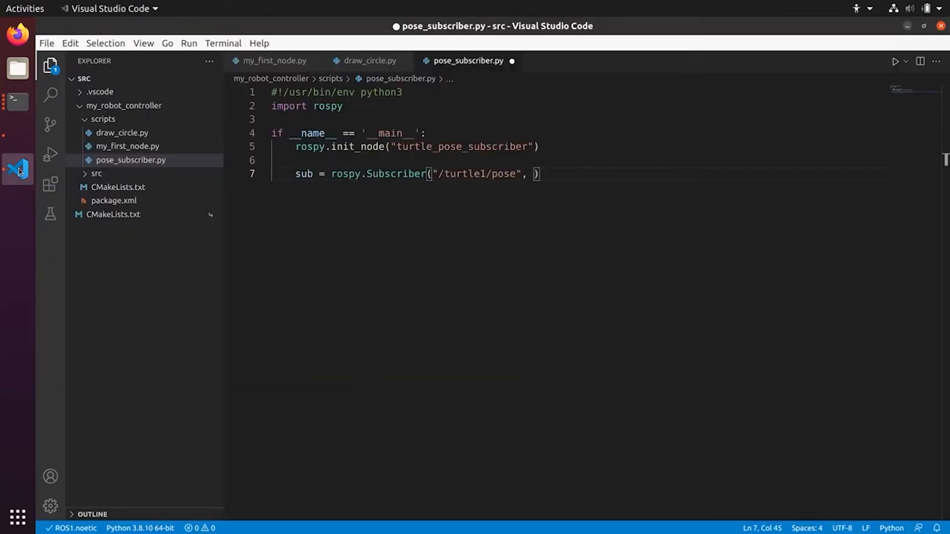
Import Pose from turtlesim.msg and subscribe to /turtle1/pose with a callback argument.
type("from turtlesim.msg import Pose")
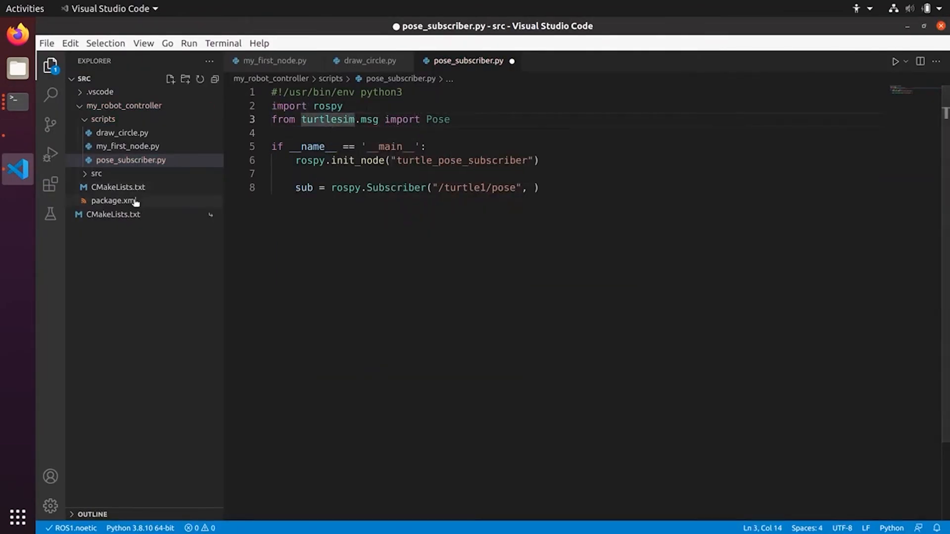
type("Pose")
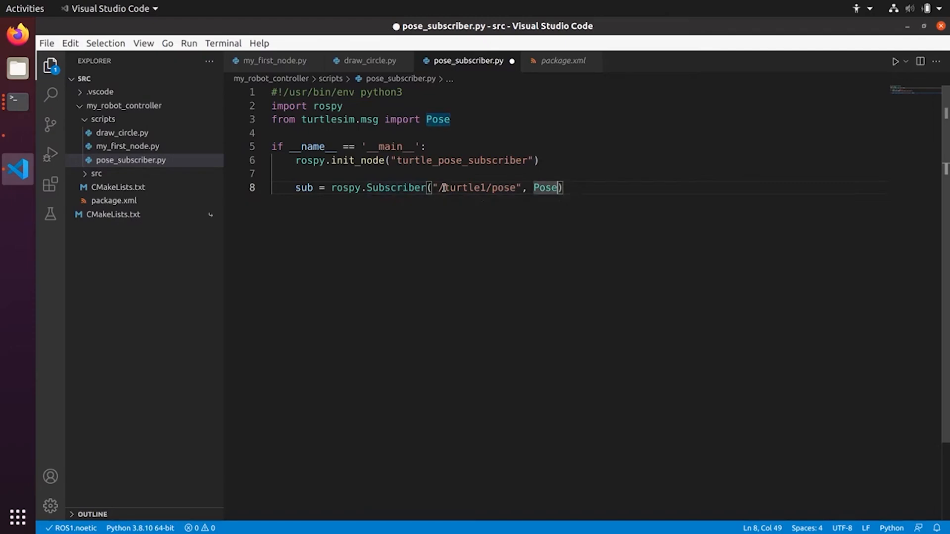
type(", callback=pose_callback")
type("rospy.spin()")
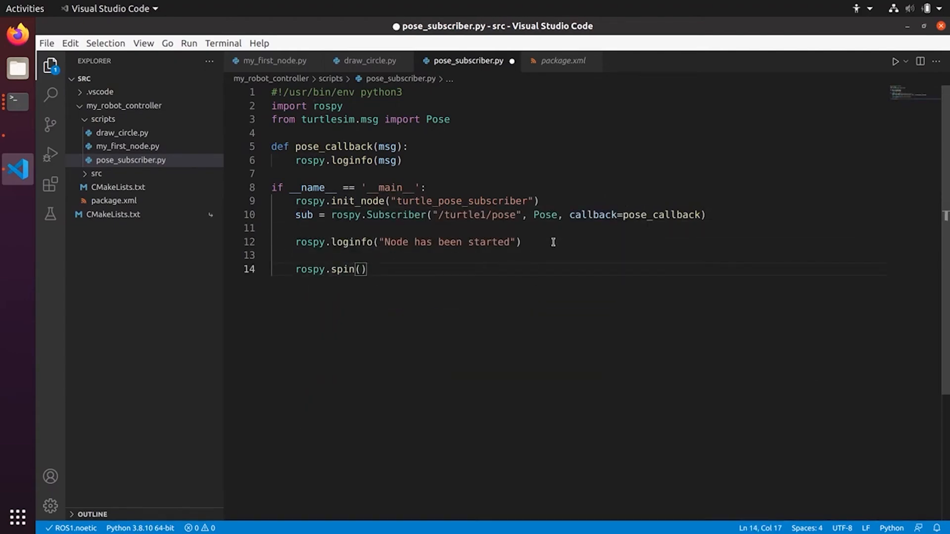
mouse_move(380, 274)
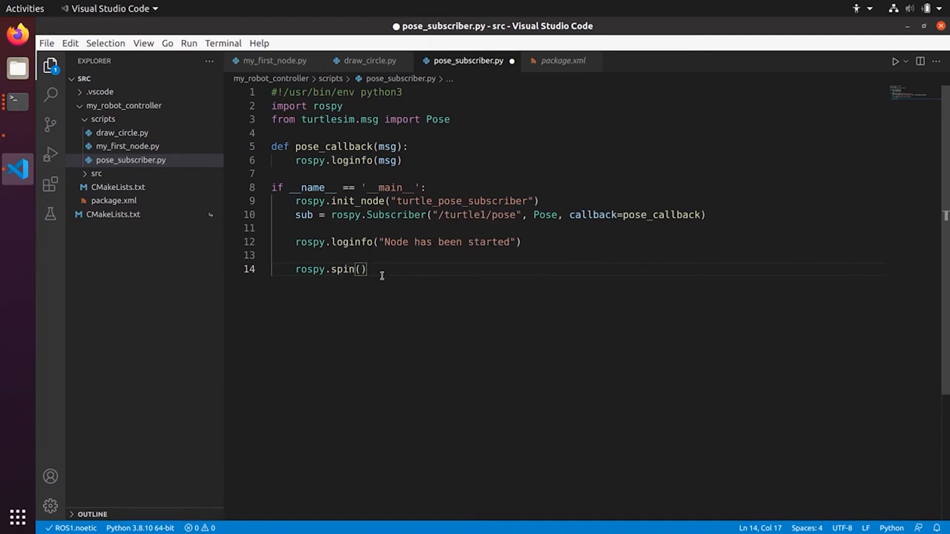
left_click(368, 61)
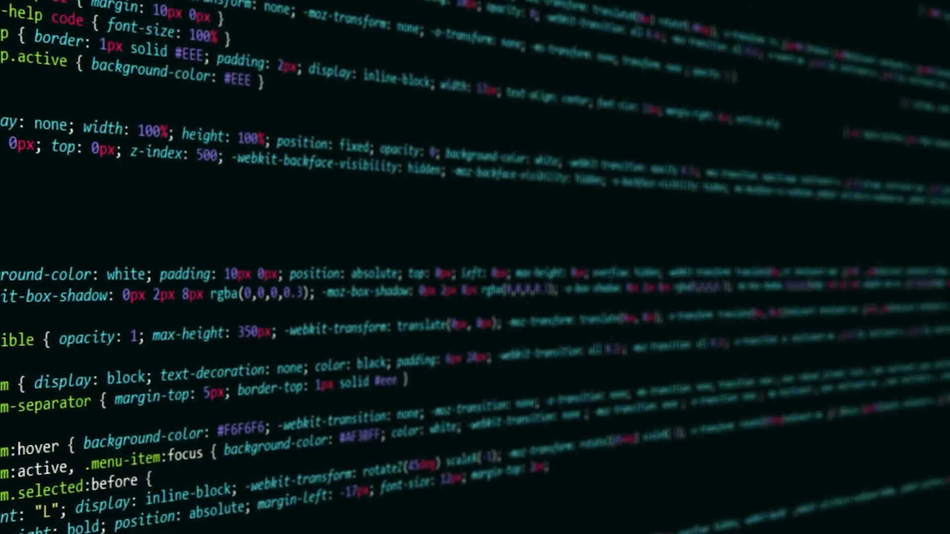
scroll("down", 3)
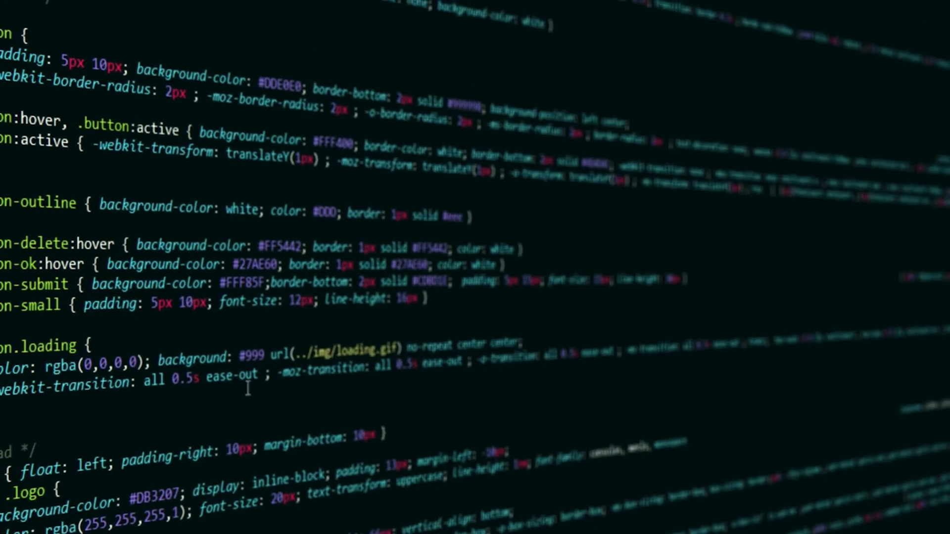
scroll("down", 3)
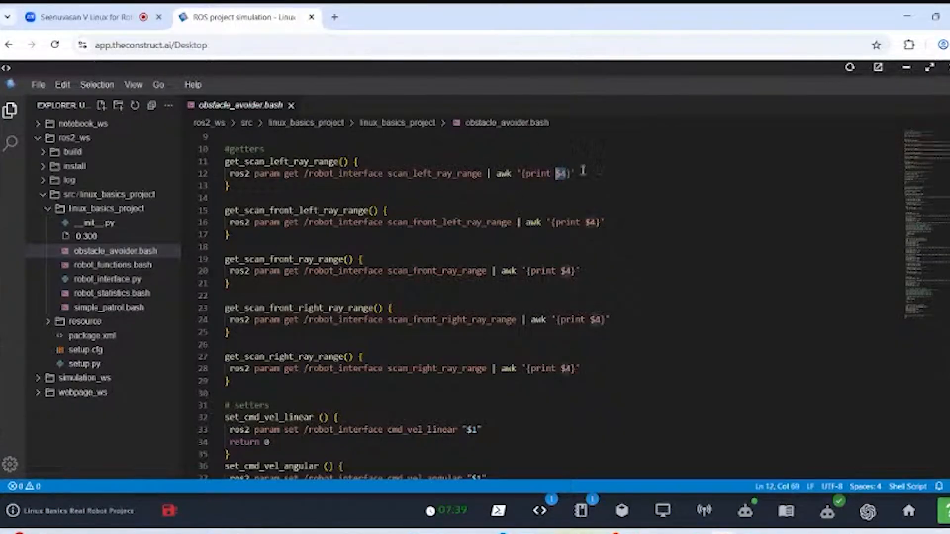
scroll("down", 3)
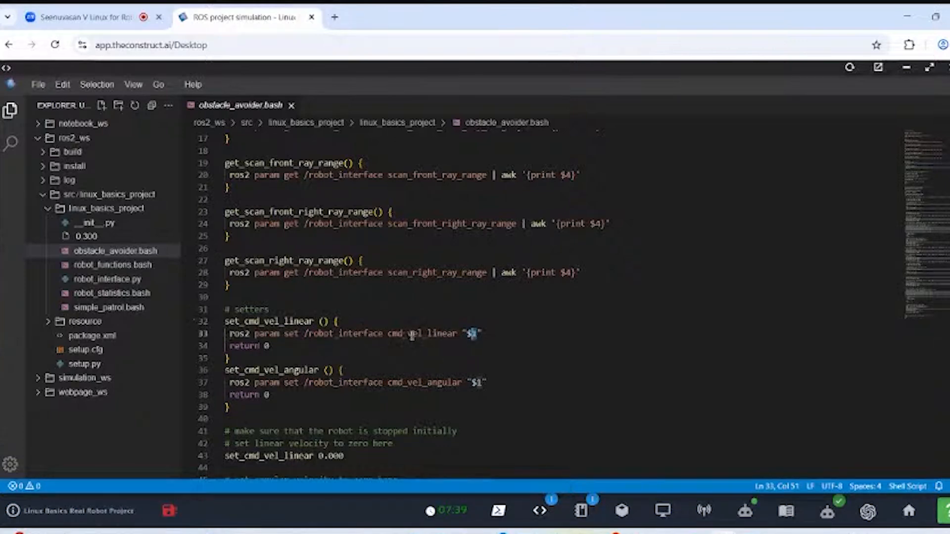
scroll("down", 3)
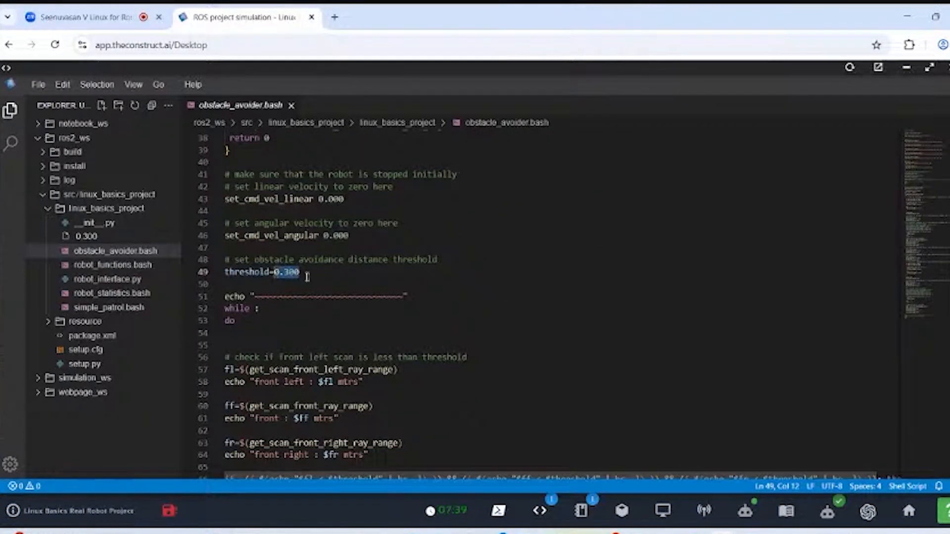
scroll("down", 3)
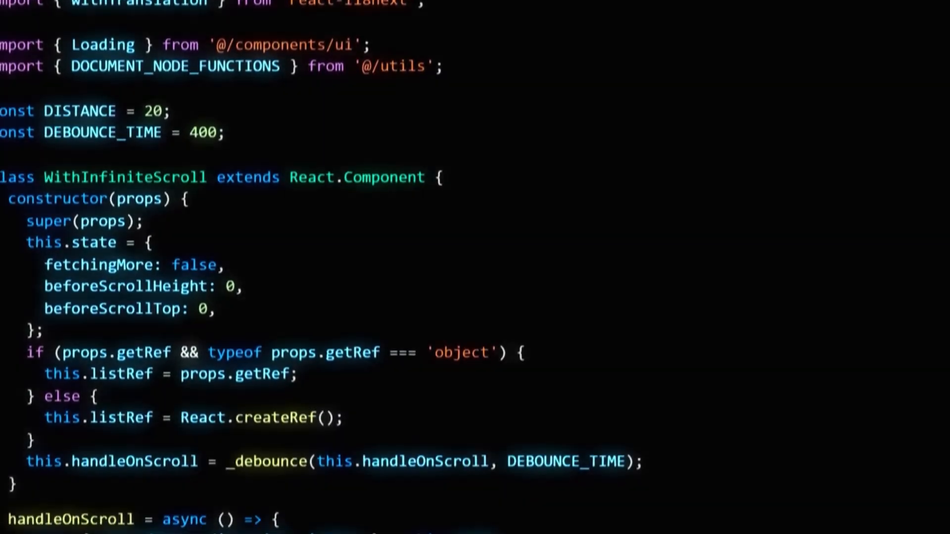
scroll("down", 3)
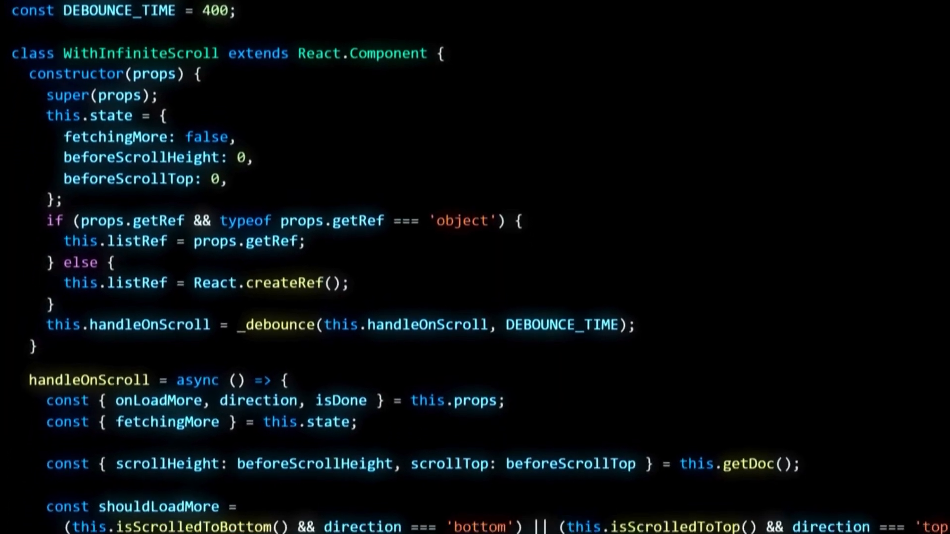